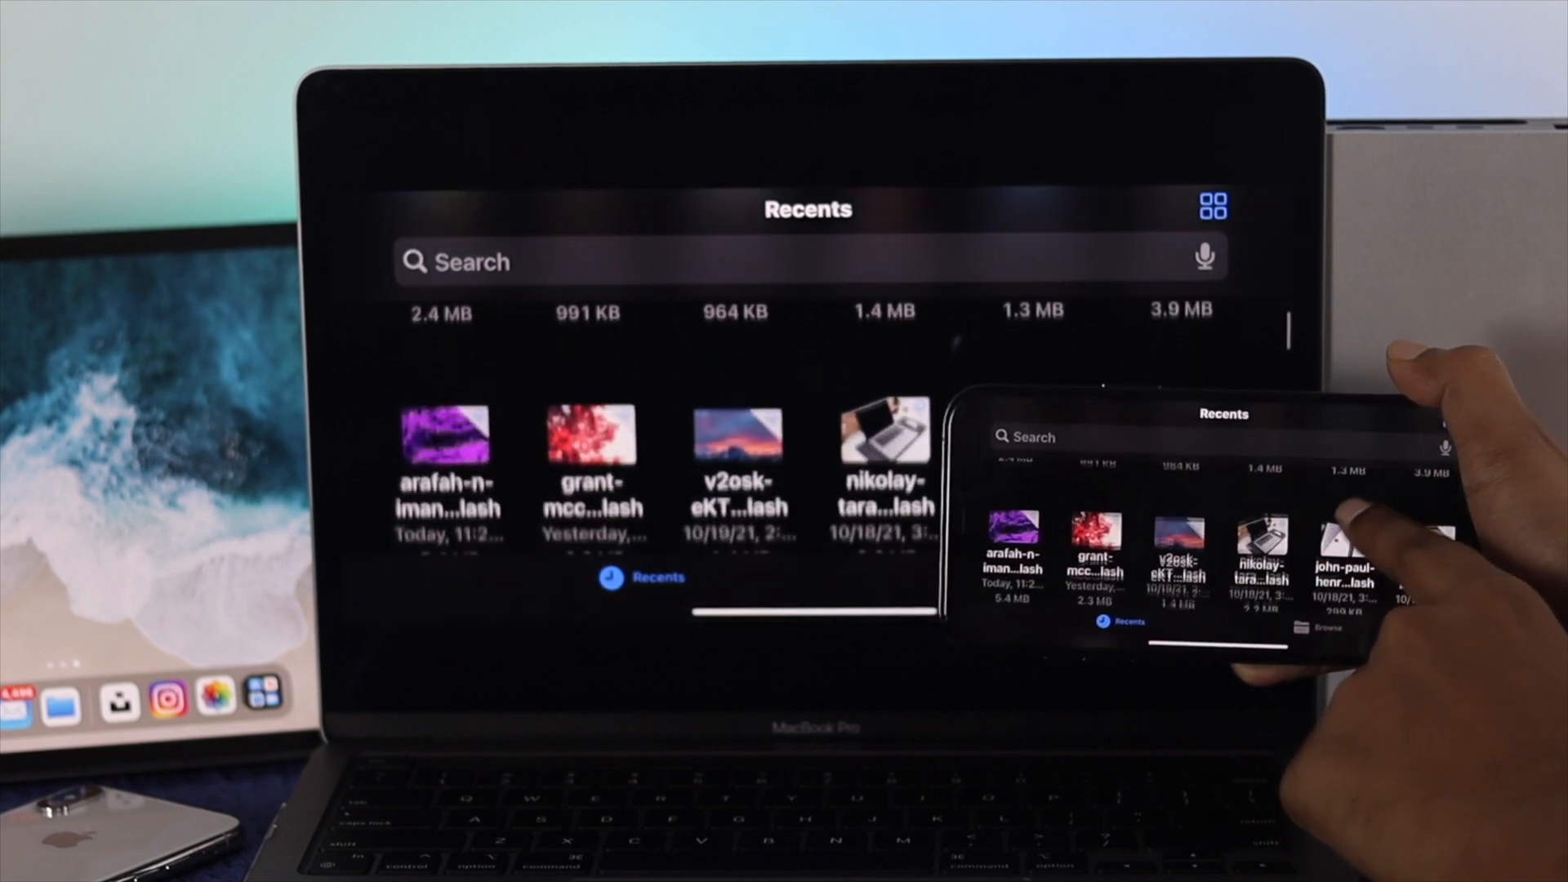
Scroll through the Recents grid in iOS Files before returning to the Home Screen
{"action": "scroll", "scroll_direction": "down", "scroll_amount": 3}
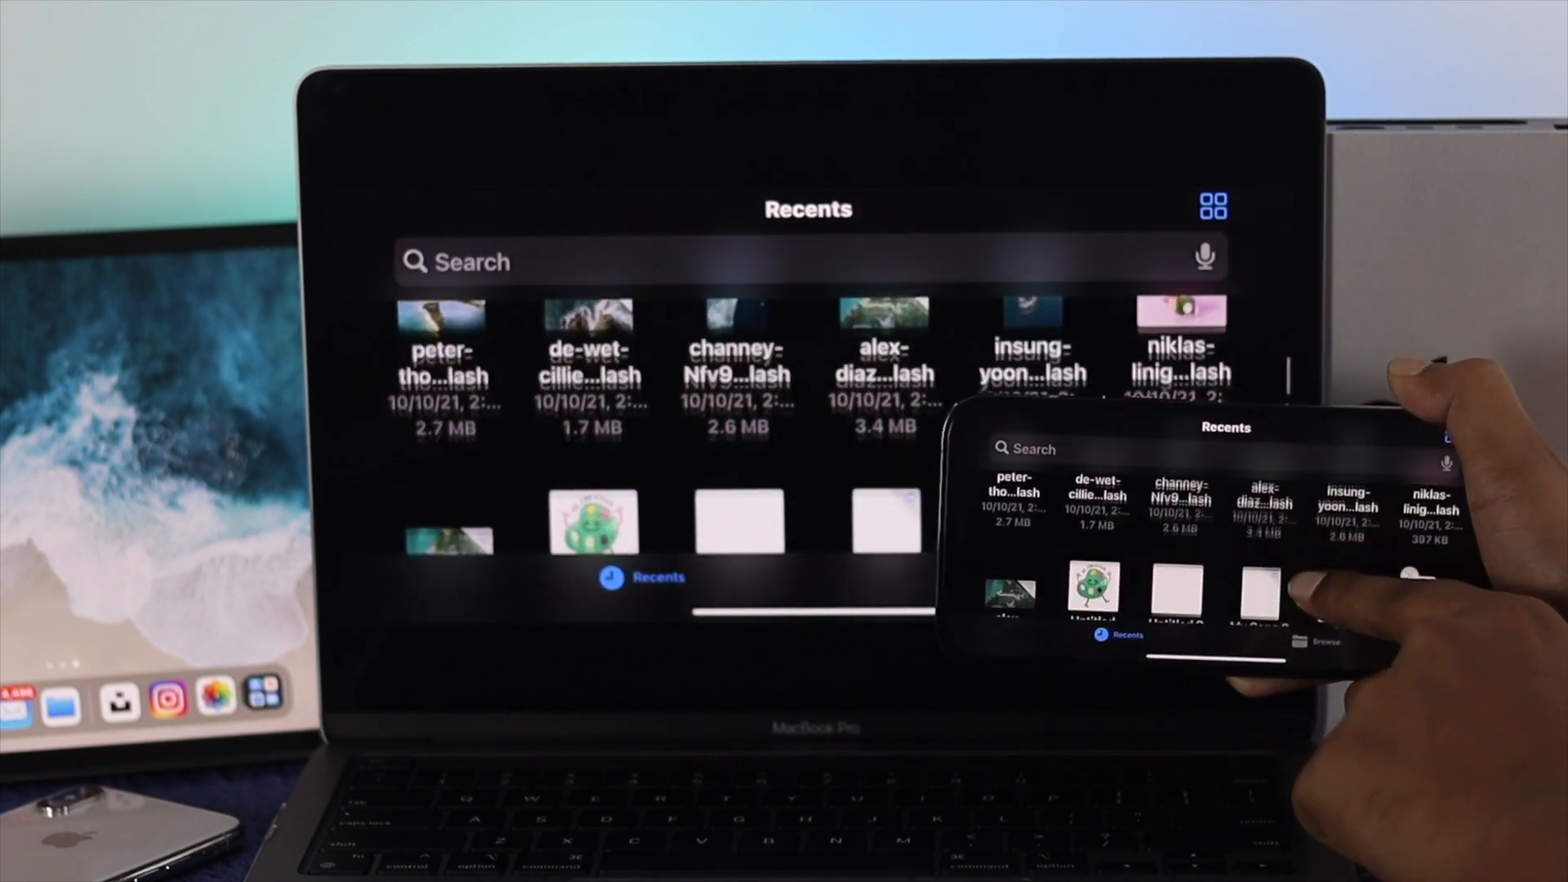
{"action": "scroll", "scroll_direction": "down", "scroll_amount": 3}
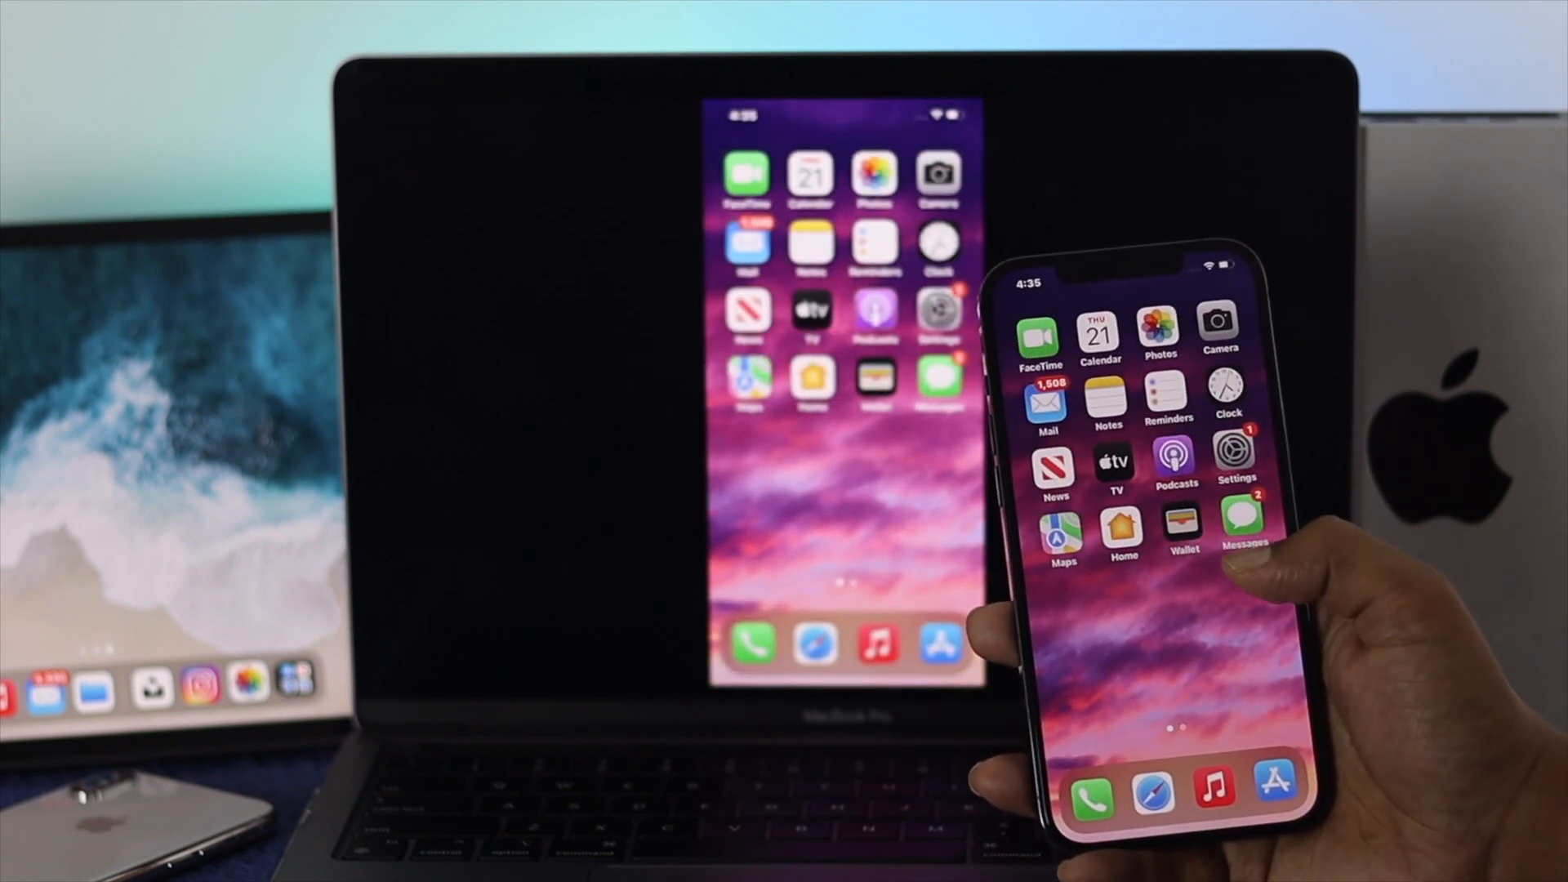
Bring up Control Center on the mirrored iPhone from the top-right corner
{"action": "left_click", "coordinate": [1235, 461]}
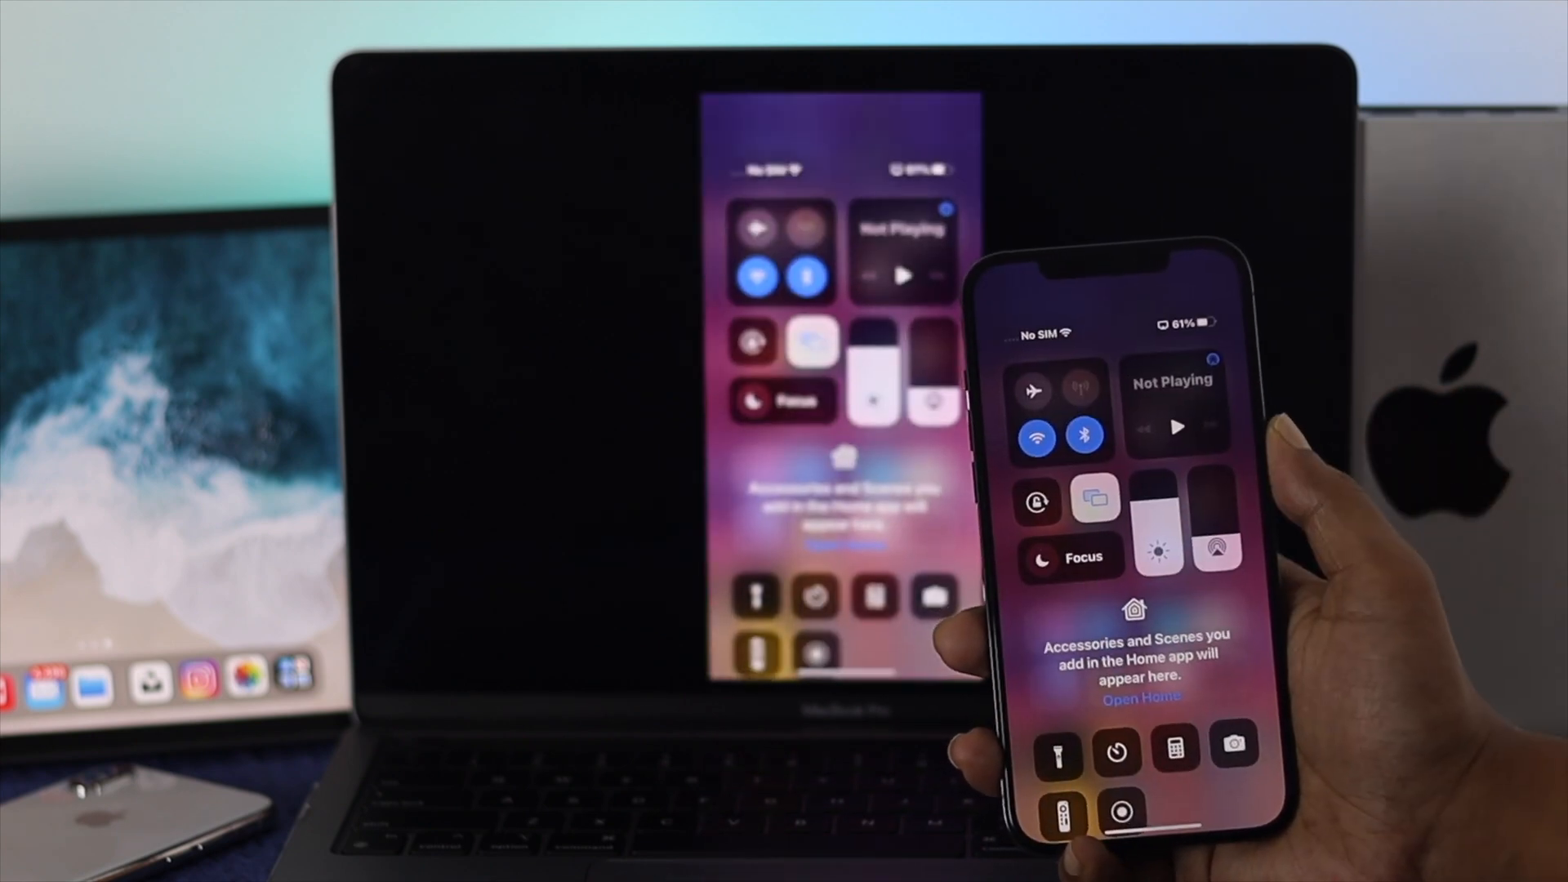
{"action": "left_click", "coordinate": [1093, 500]}
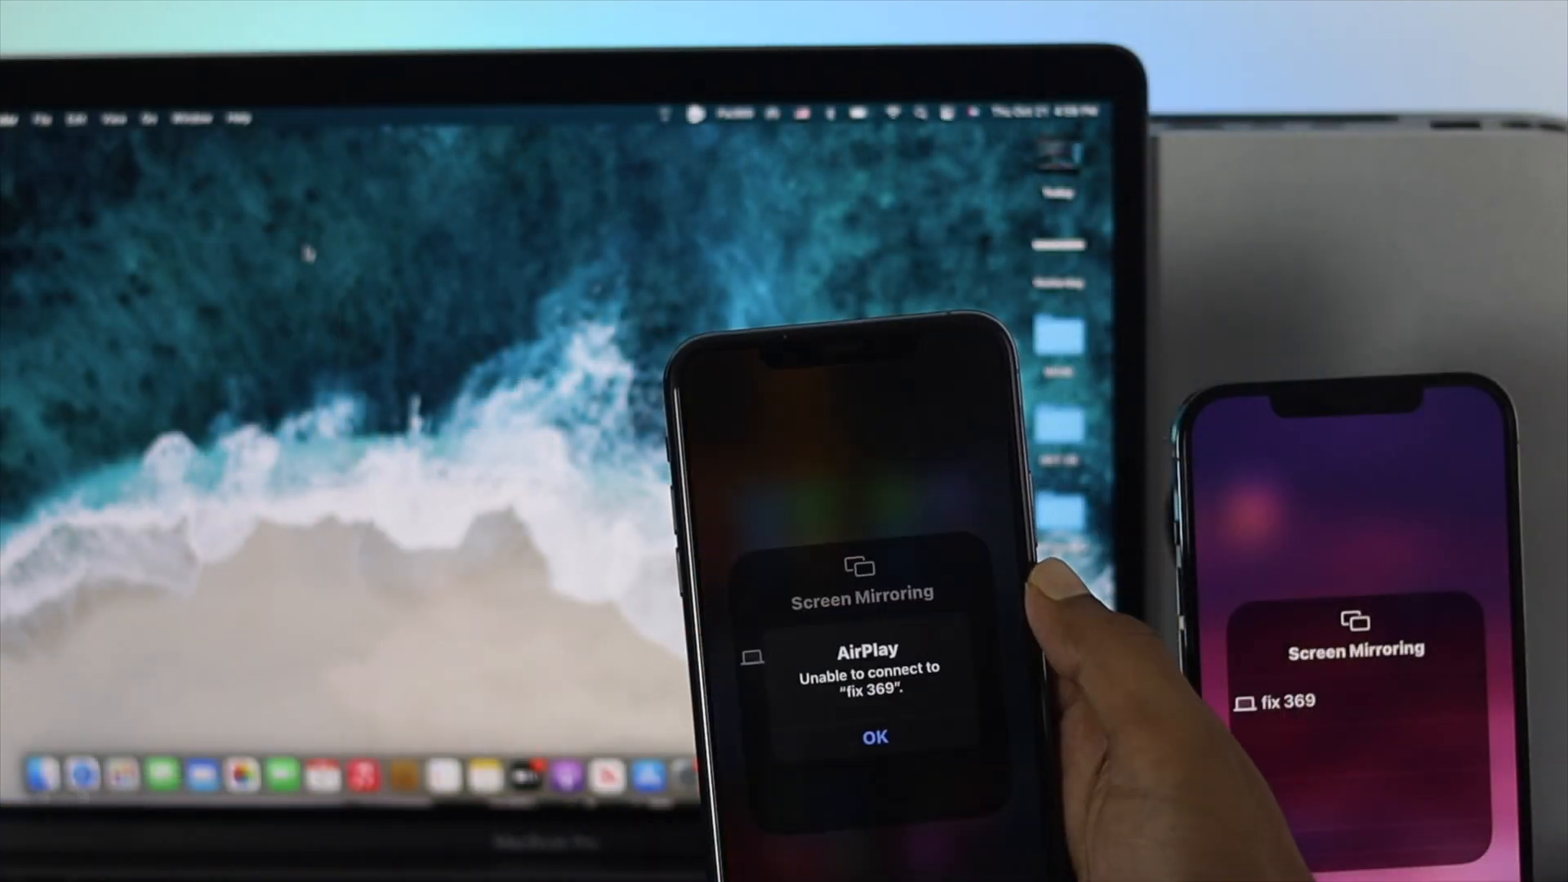
Dismiss the 'Unable to connect' AirPlay alert for fix 369, keeping the Screen Mirroring list visible
{"action": "left_click", "coordinate": [876, 736]}
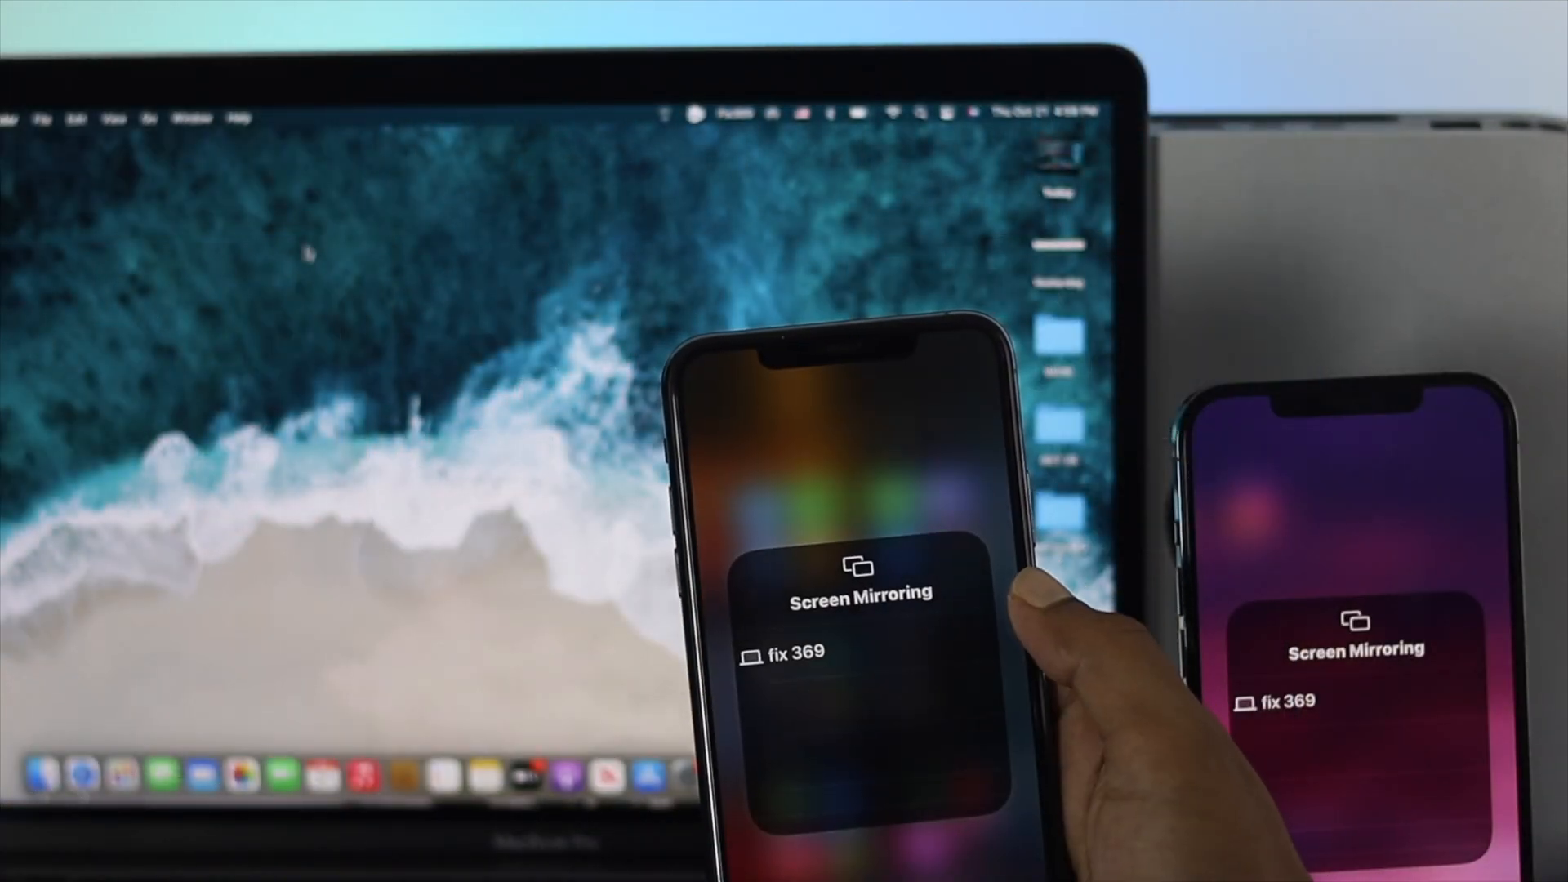
{"action": "left_click", "coordinate": [790, 653]}
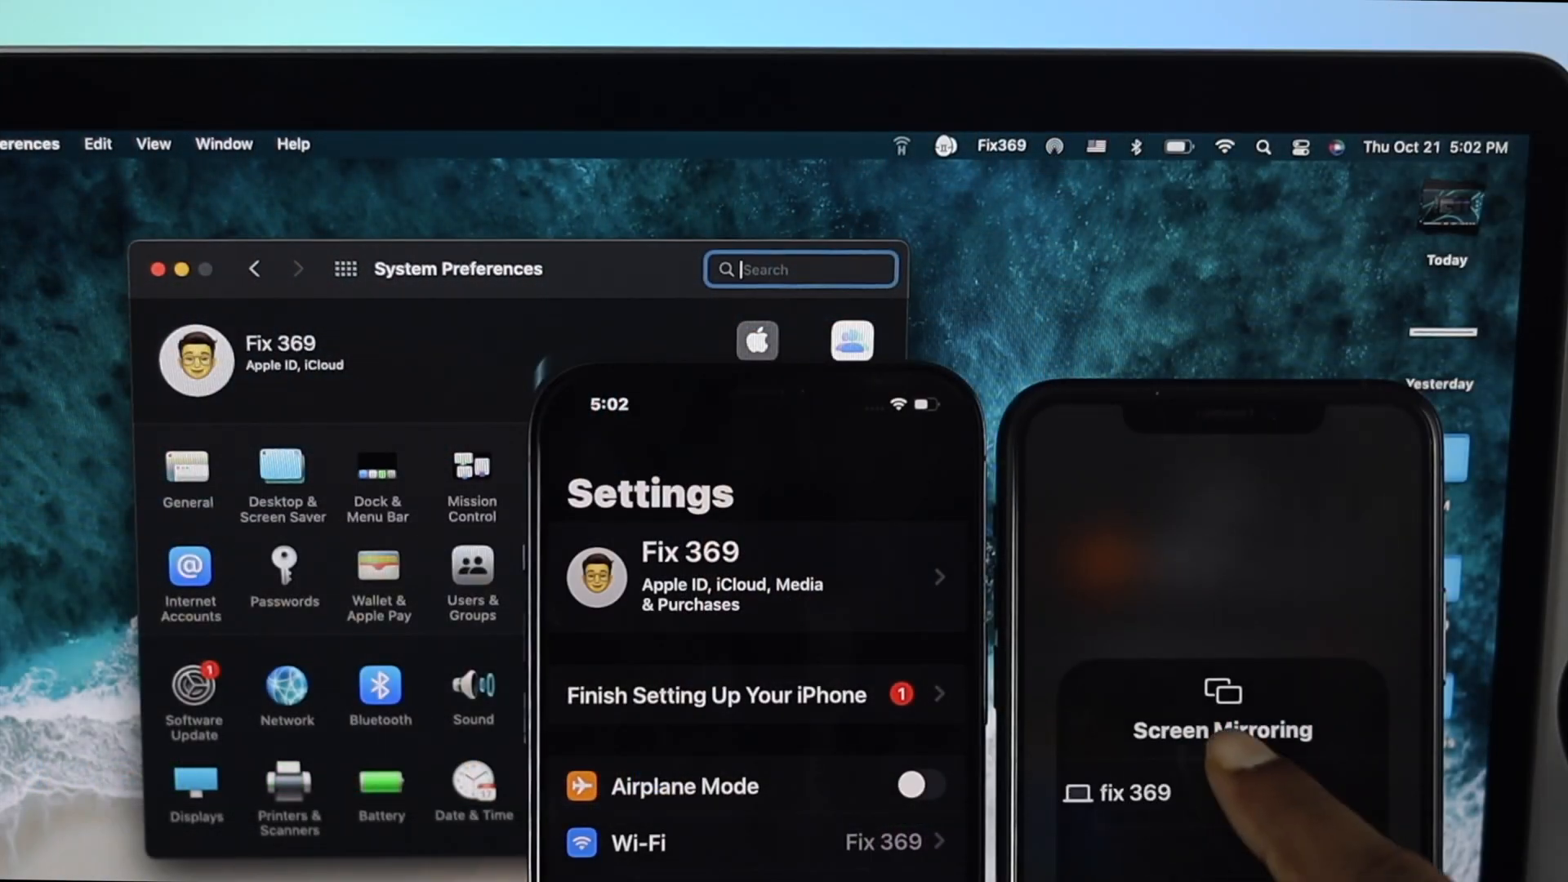
Compare the Fix 369 Apple ID banners in iPhone Settings and Mac System Preferences
{"action": "left_click", "coordinate": [1131, 794]}
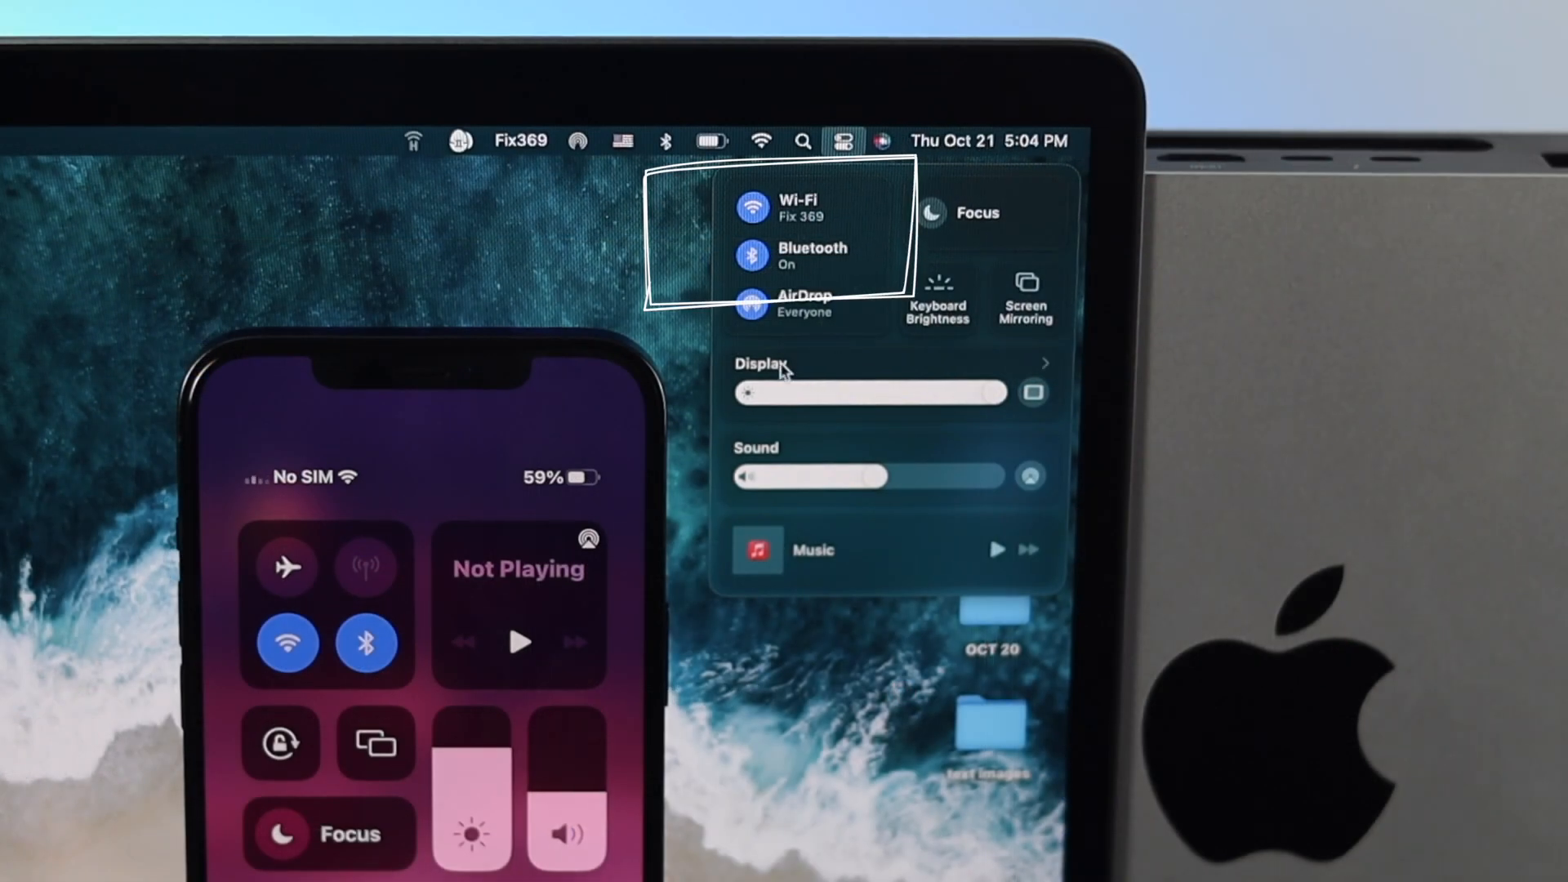
Check Mac Wi-Fi and Bluetooth are on, then switch the iPhone into Airplane Mode
{"action": "left_click", "coordinate": [287, 567]}
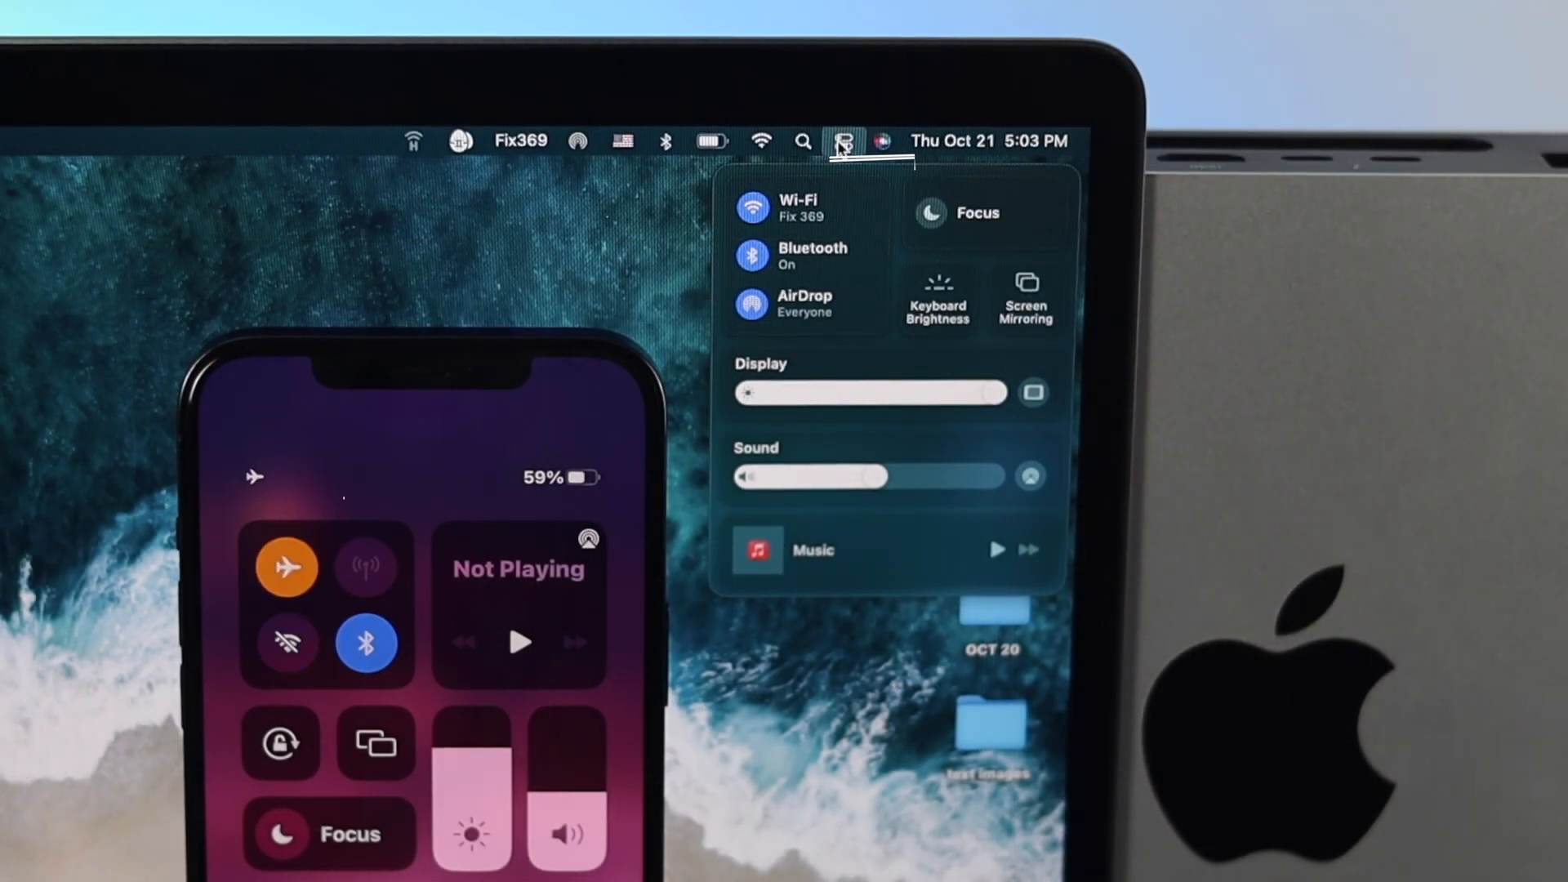